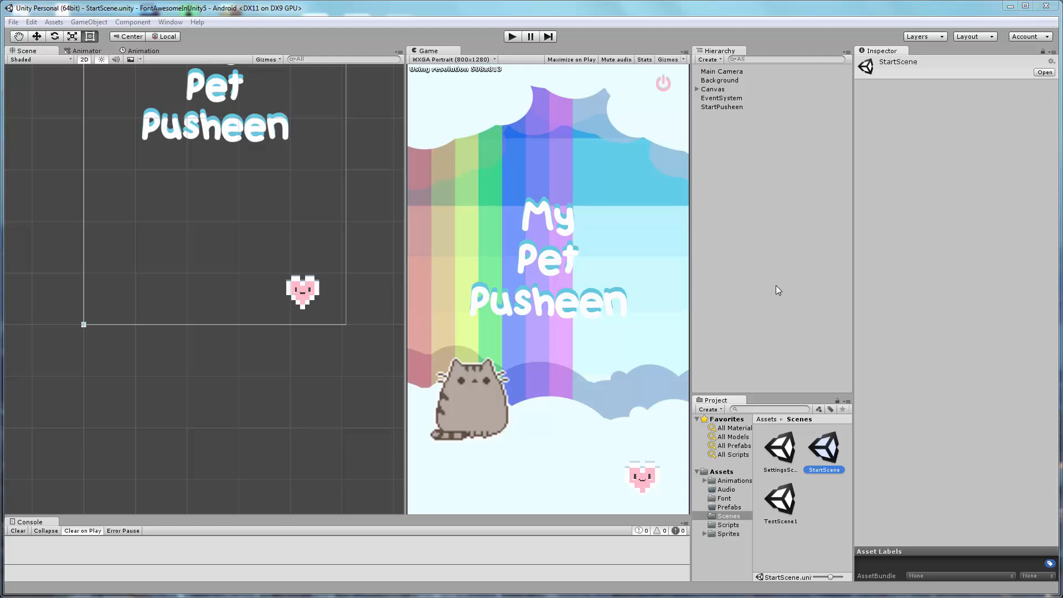
Step: Play-test StartScene at different Game view sizes, stop Play, and load SettingsScene
{"action": "left_click", "coordinate": [511, 36]}
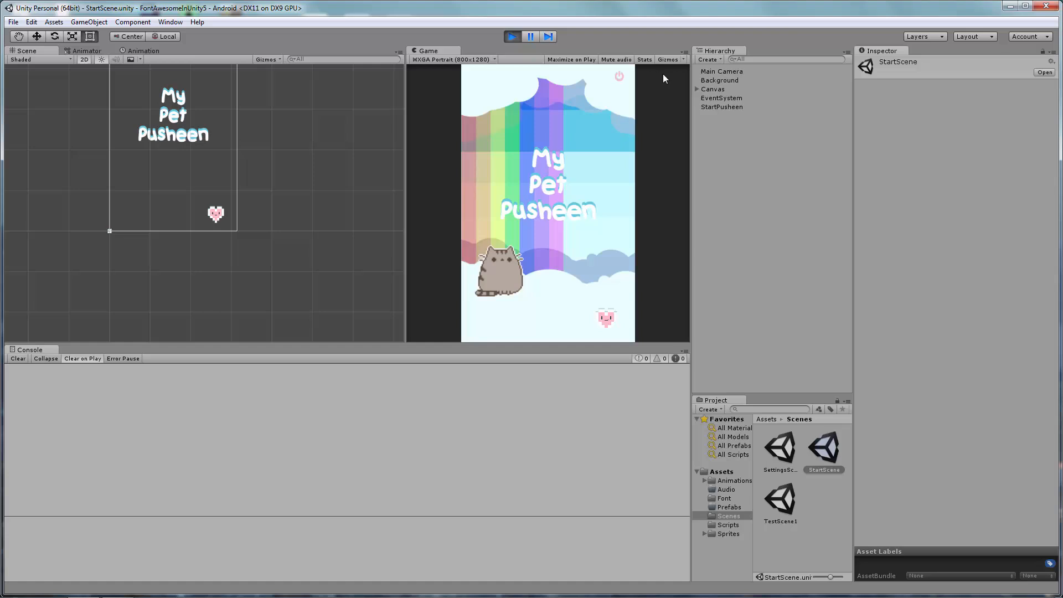
{"action": "mouse_move", "coordinate": [645, 260]}
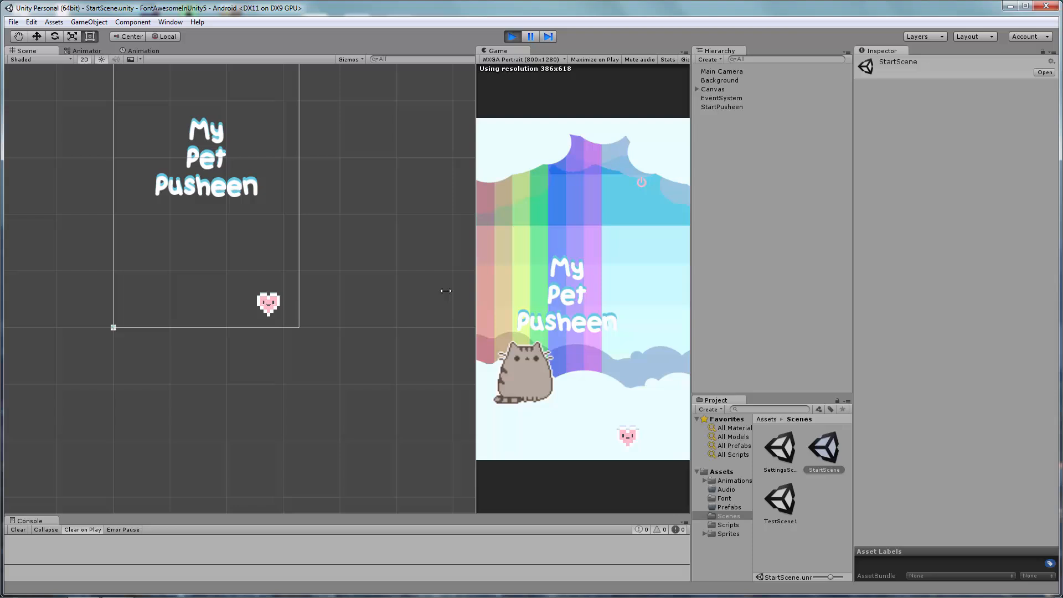
{"action": "left_click", "coordinate": [511, 37]}
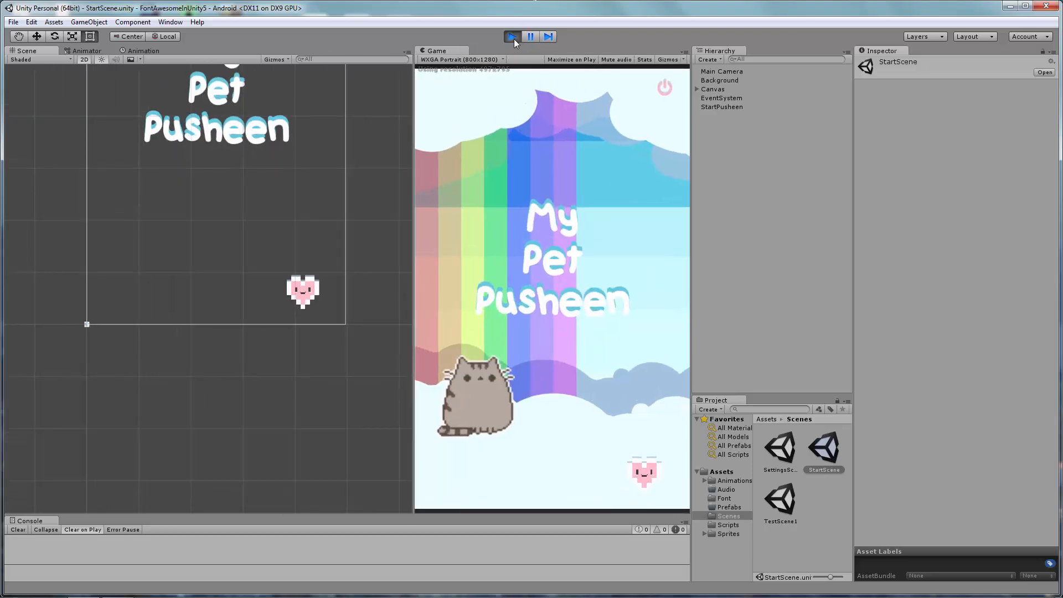
{"action": "left_click", "coordinate": [511, 35]}
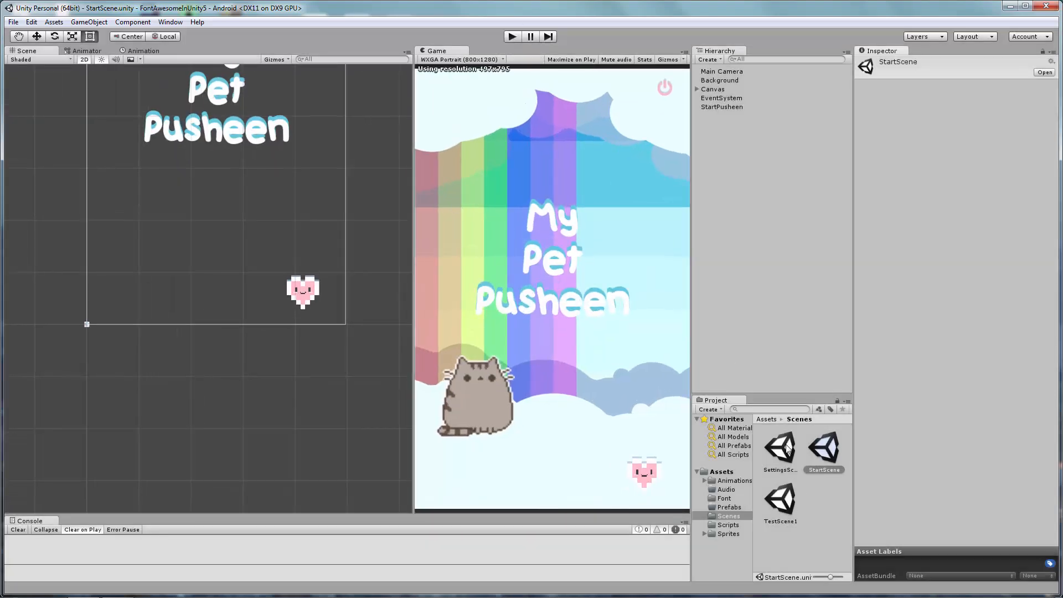
{"action": "double_click", "coordinate": [780, 448]}
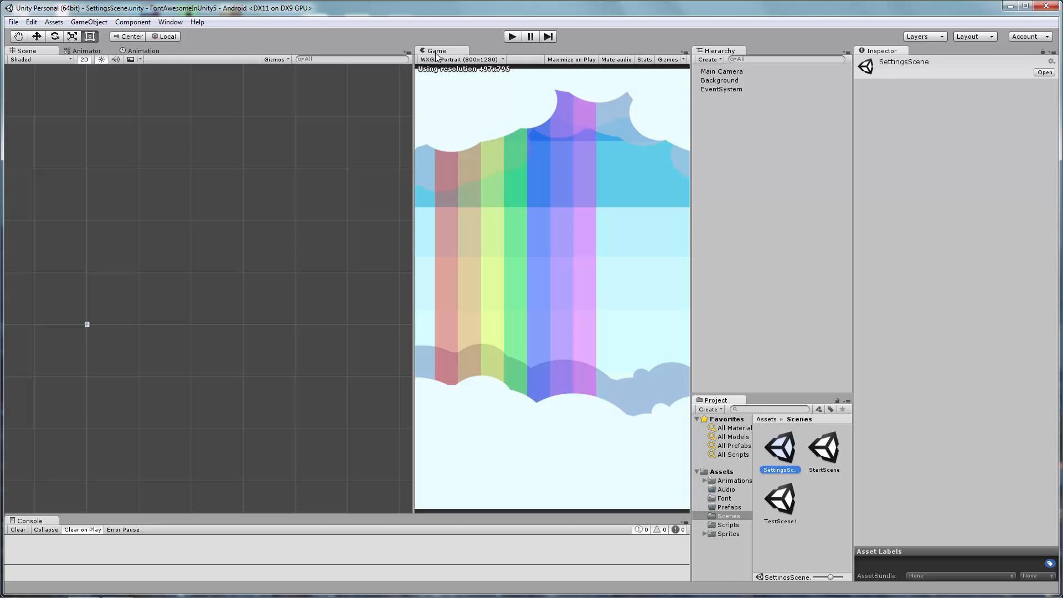
{"action": "left_click", "coordinate": [463, 60]}
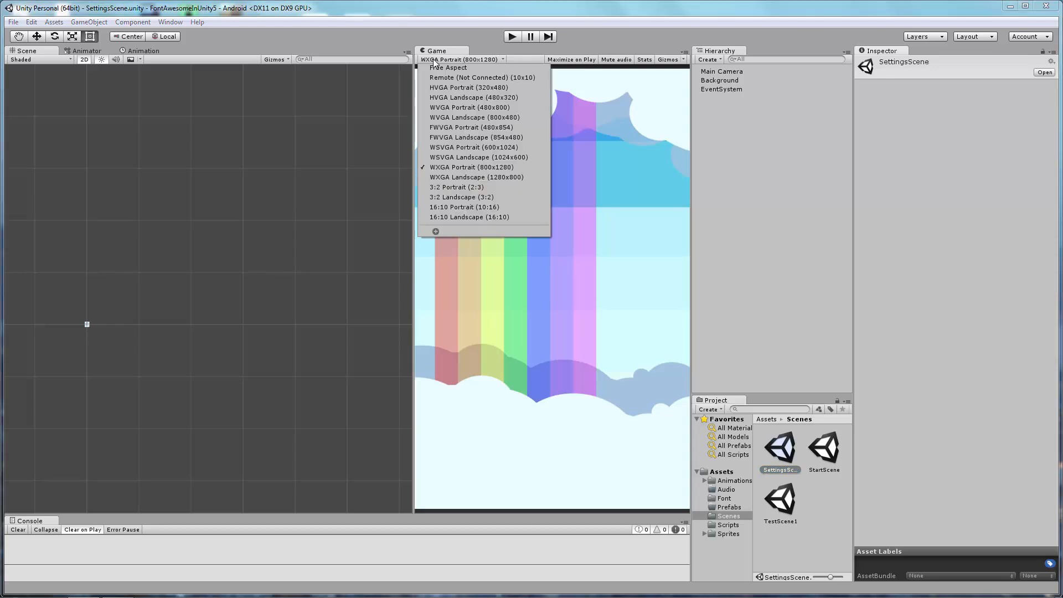
{"action": "mouse_move", "coordinate": [461, 67]}
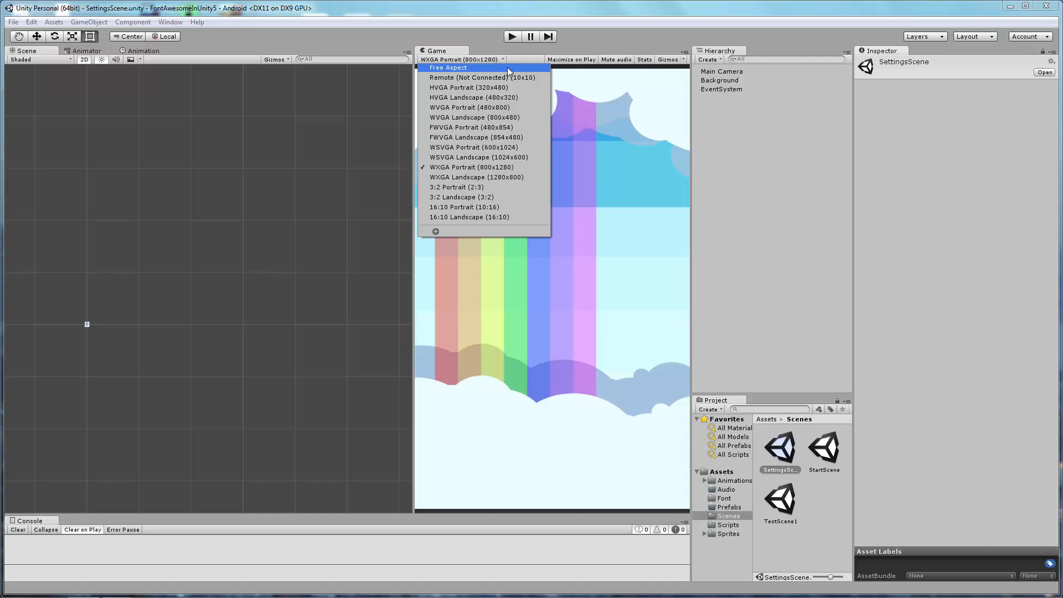
{"action": "mouse_move", "coordinate": [473, 167]}
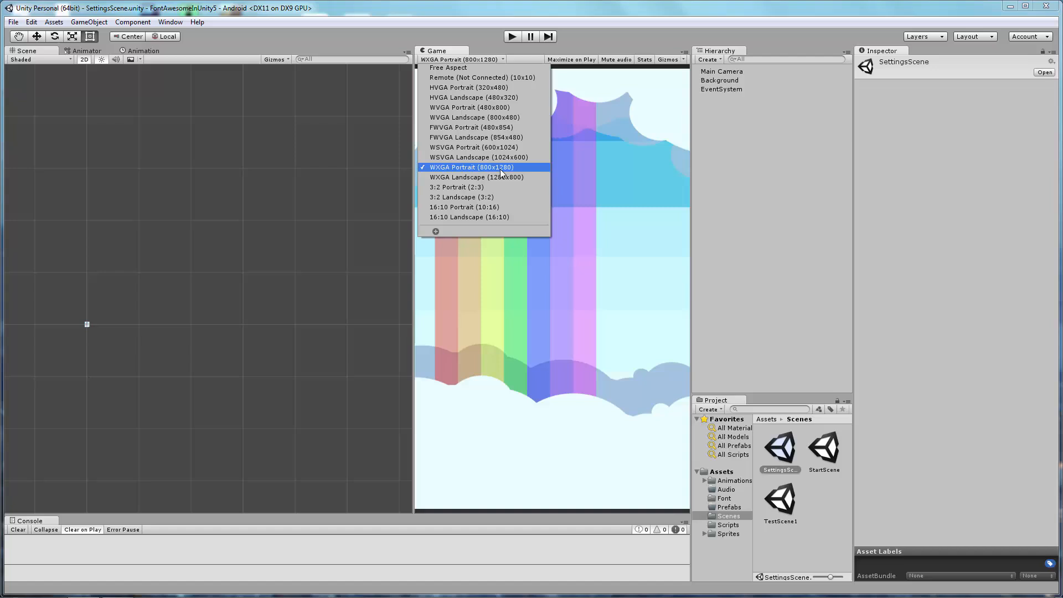
{"action": "left_click", "coordinate": [469, 167]}
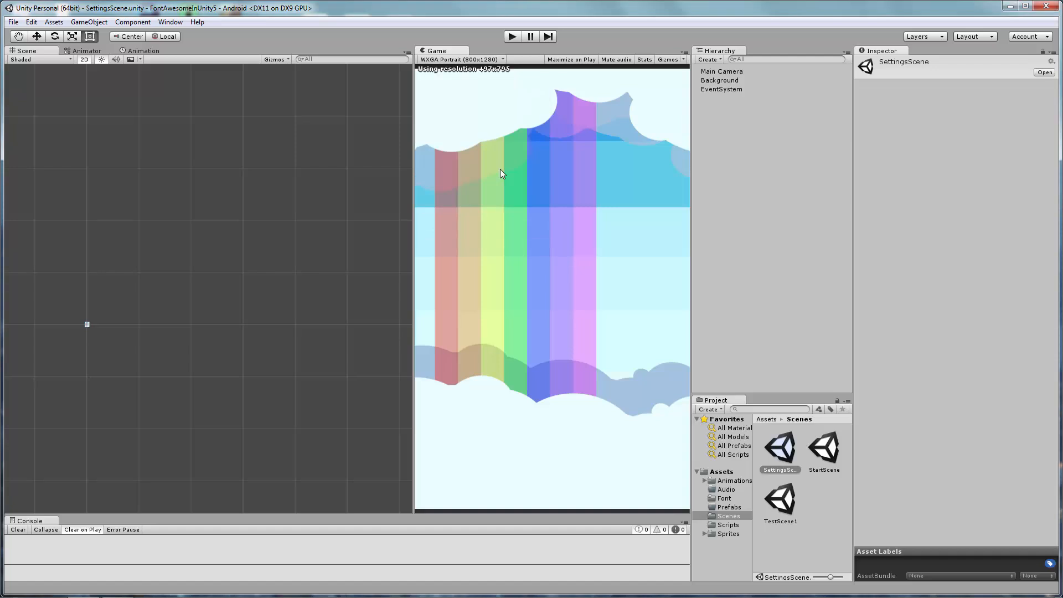
Step: Create a UI Canvas and set its Canvas Scaler to Scale With Screen Size at 800x1280
{"action": "right_click", "coordinate": [721, 71]}
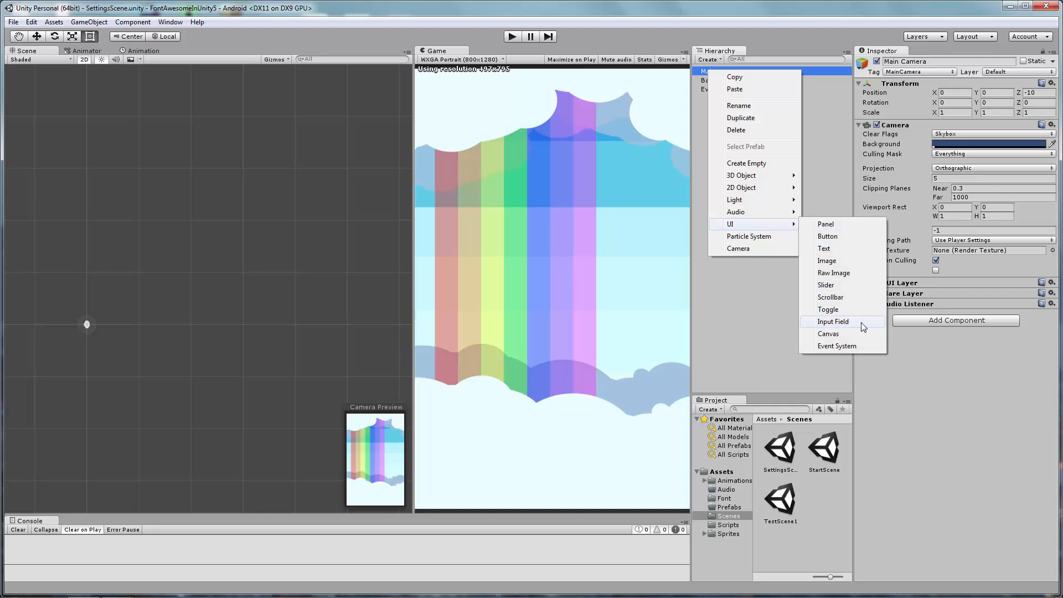
{"action": "left_click", "coordinate": [828, 333]}
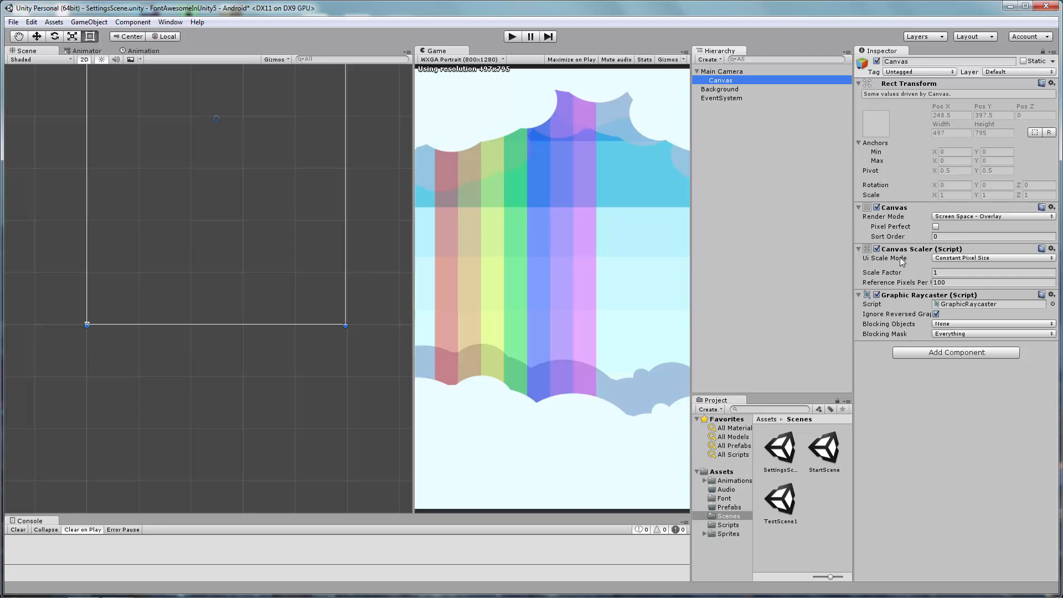
{"action": "mouse_move", "coordinate": [922, 258]}
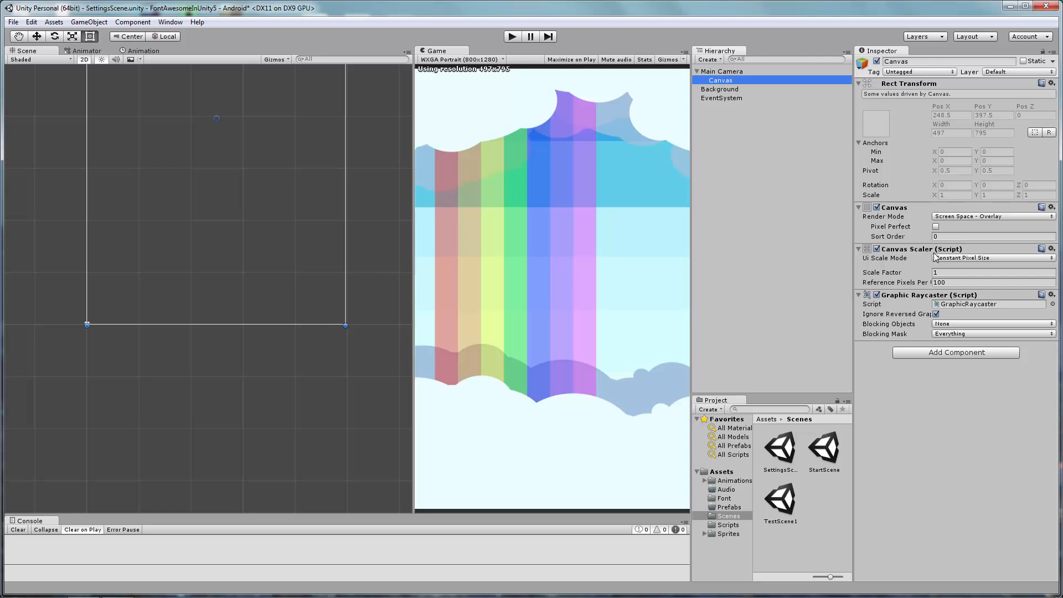
{"action": "left_click", "coordinate": [990, 258]}
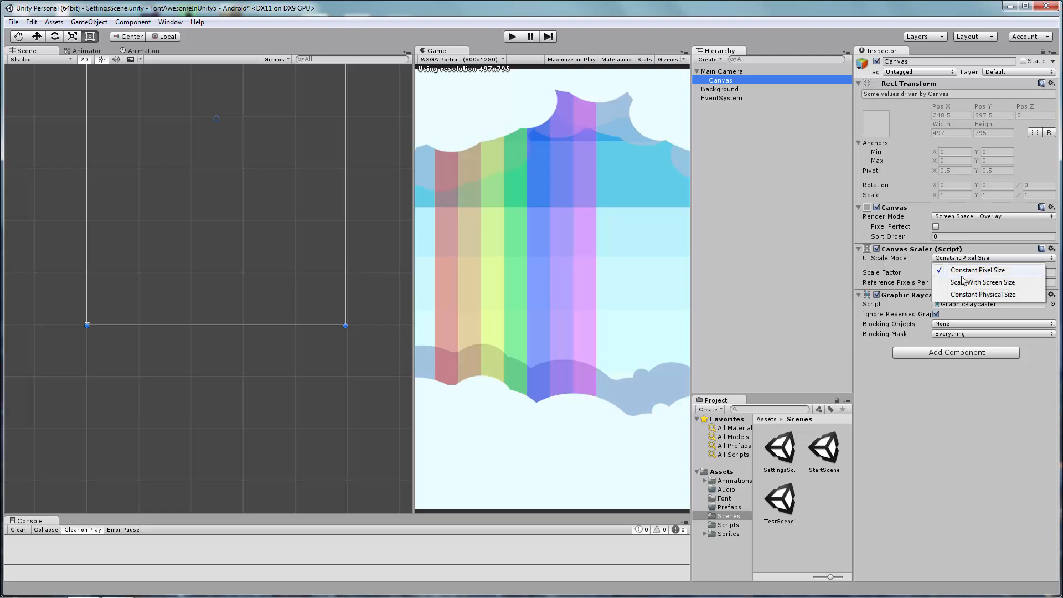
{"action": "left_click", "coordinate": [984, 283]}
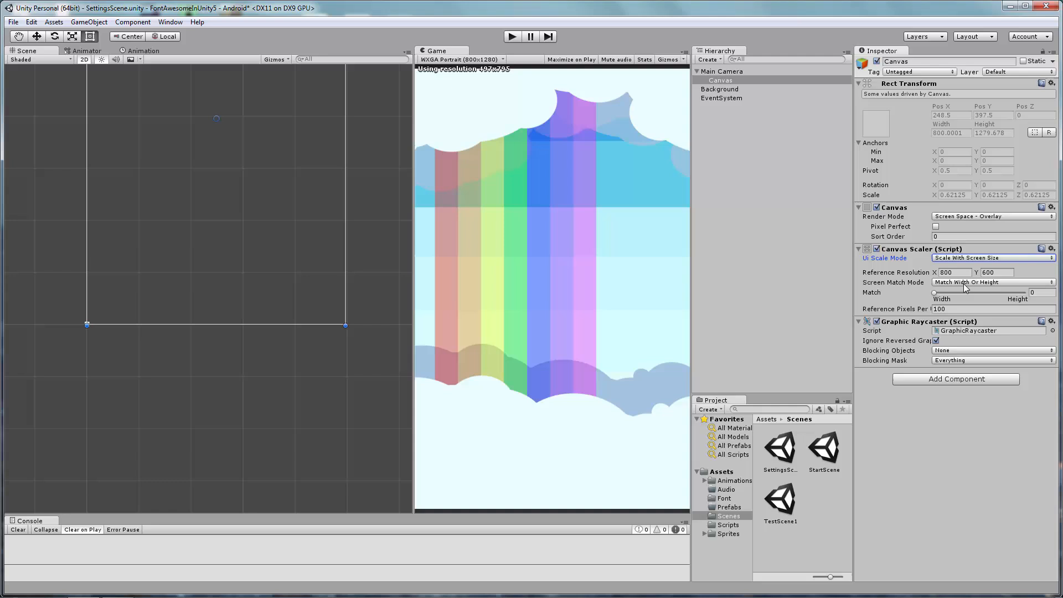
{"action": "mouse_move", "coordinate": [842, 263]}
{"action": "type", "text": "1280"}
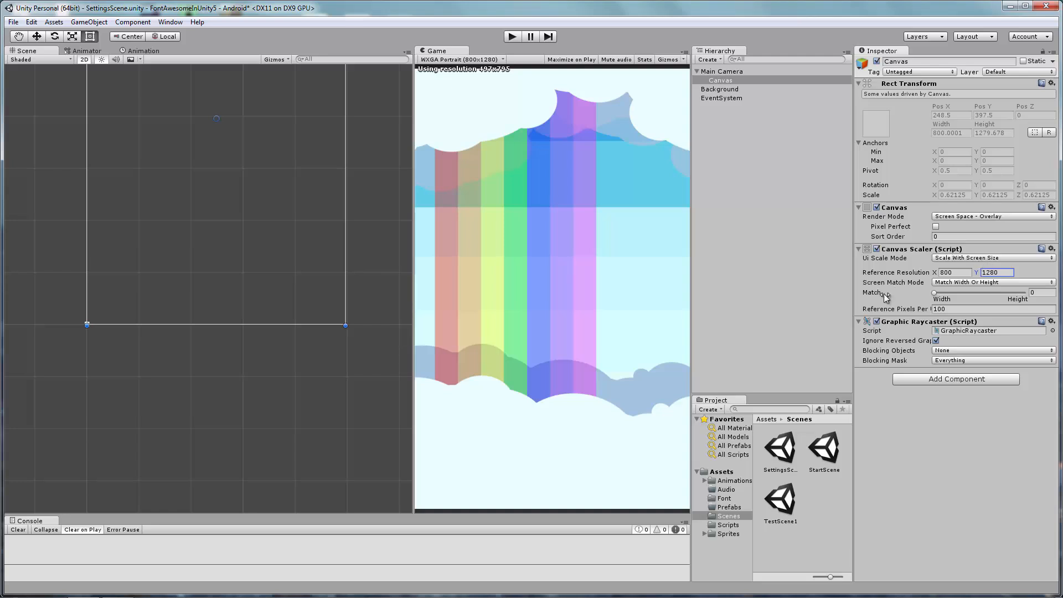
{"action": "mouse_move", "coordinate": [955, 291]}
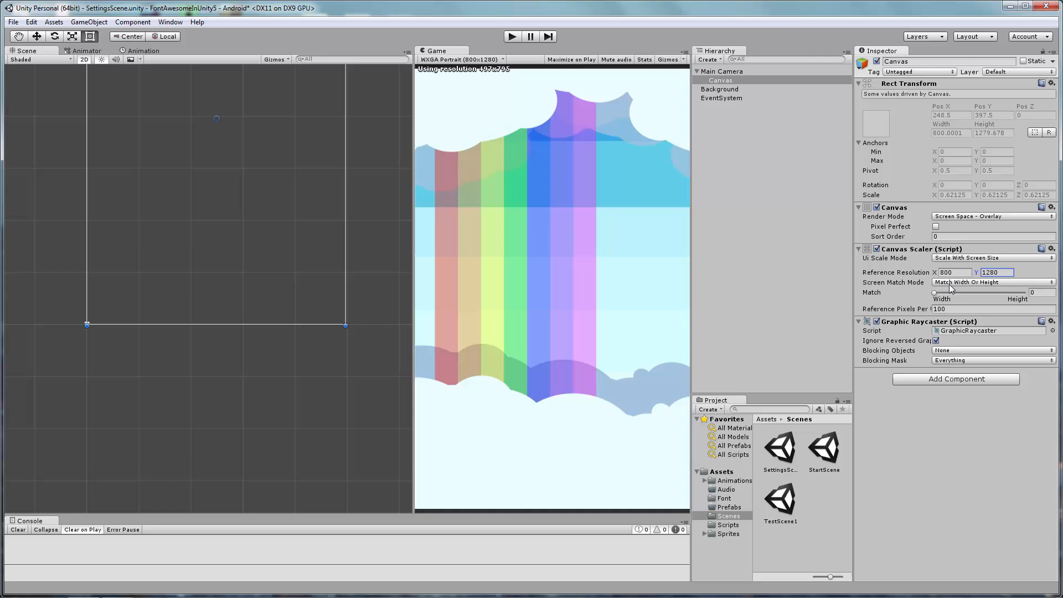
{"action": "mouse_move", "coordinate": [936, 297]}
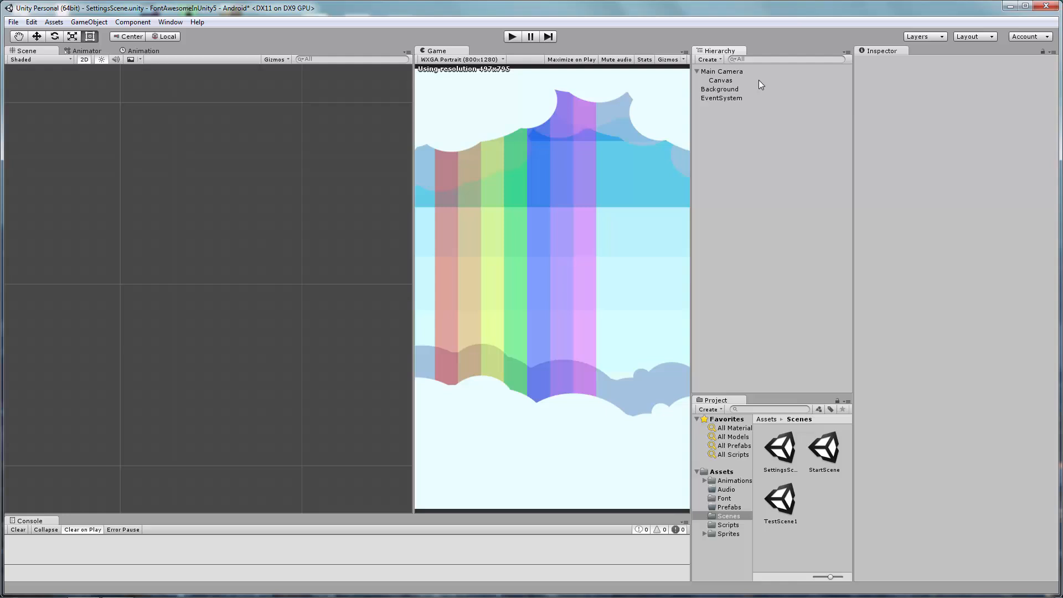
Step: Create a UI Button under the Canvas named HomeButton
{"action": "right_click", "coordinate": [720, 80]}
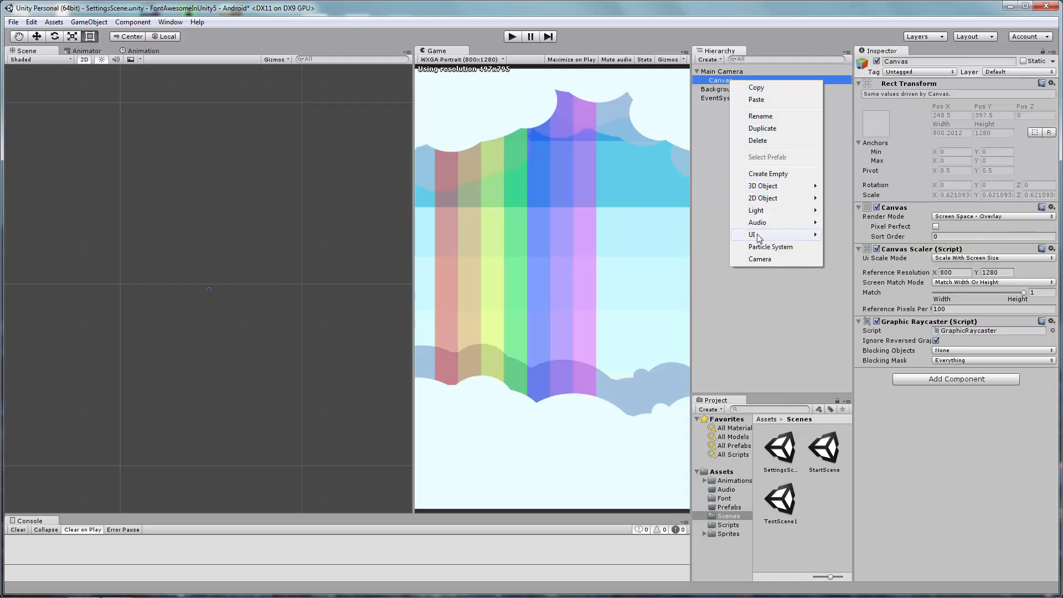
{"action": "left_click", "coordinate": [760, 234]}
{"action": "type", "text": "HomeButton"}
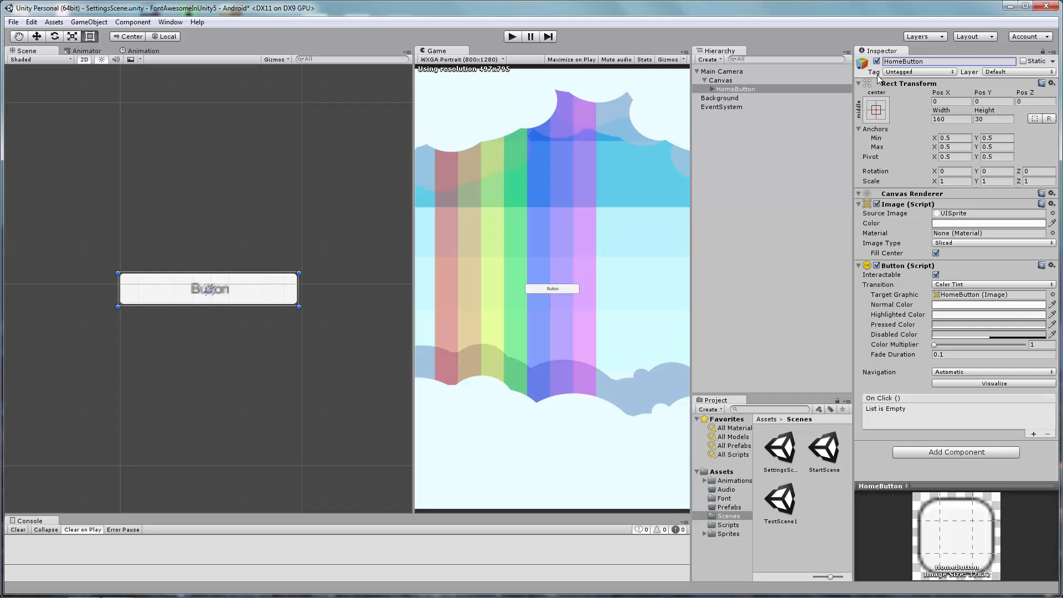
{"action": "mouse_move", "coordinate": [173, 306]}
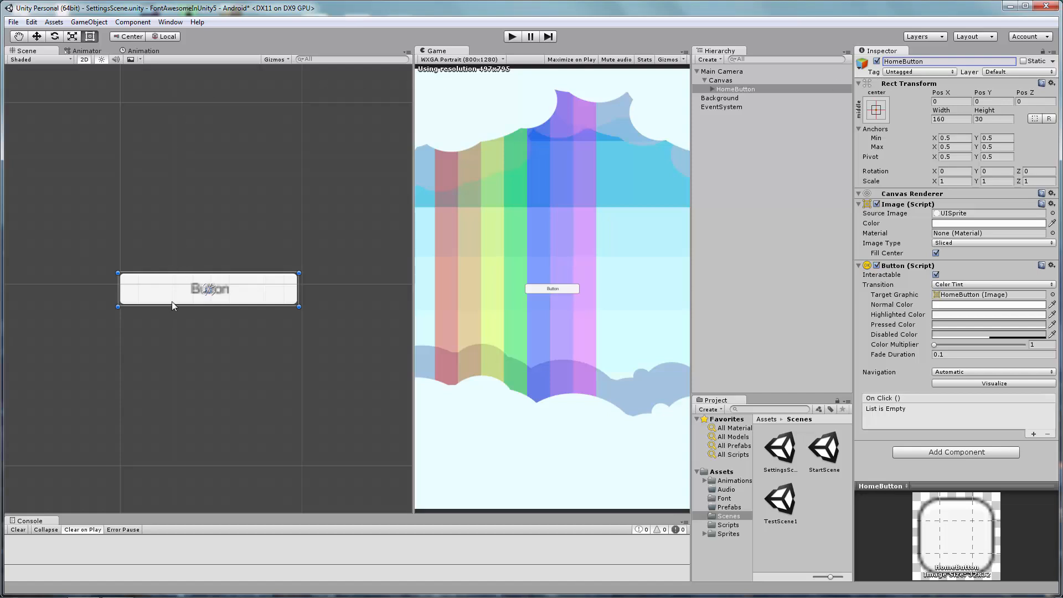
{"action": "mouse_move", "coordinate": [339, 285]}
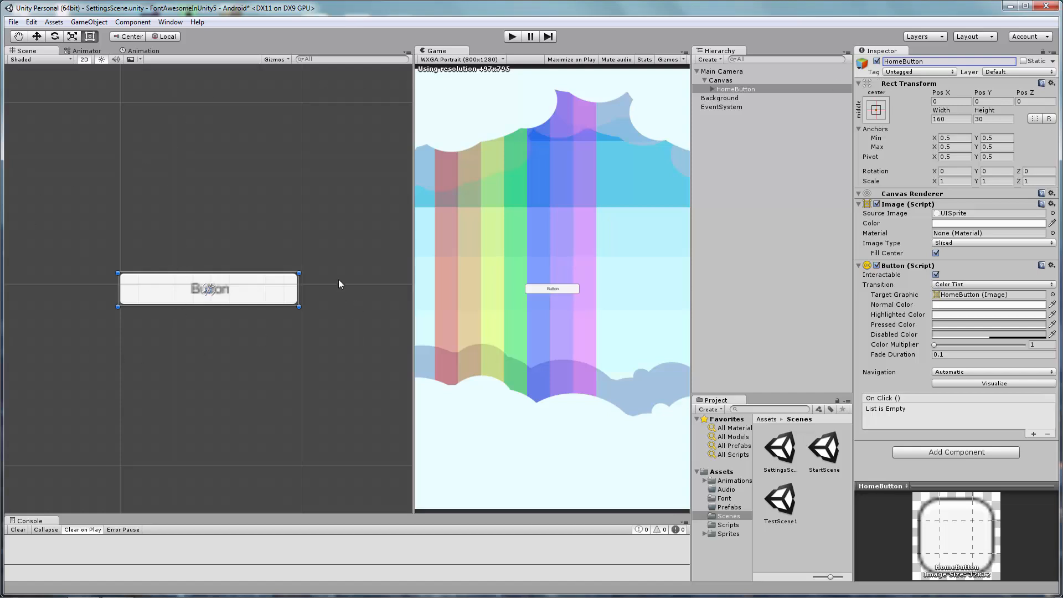
{"action": "mouse_move", "coordinate": [216, 300]}
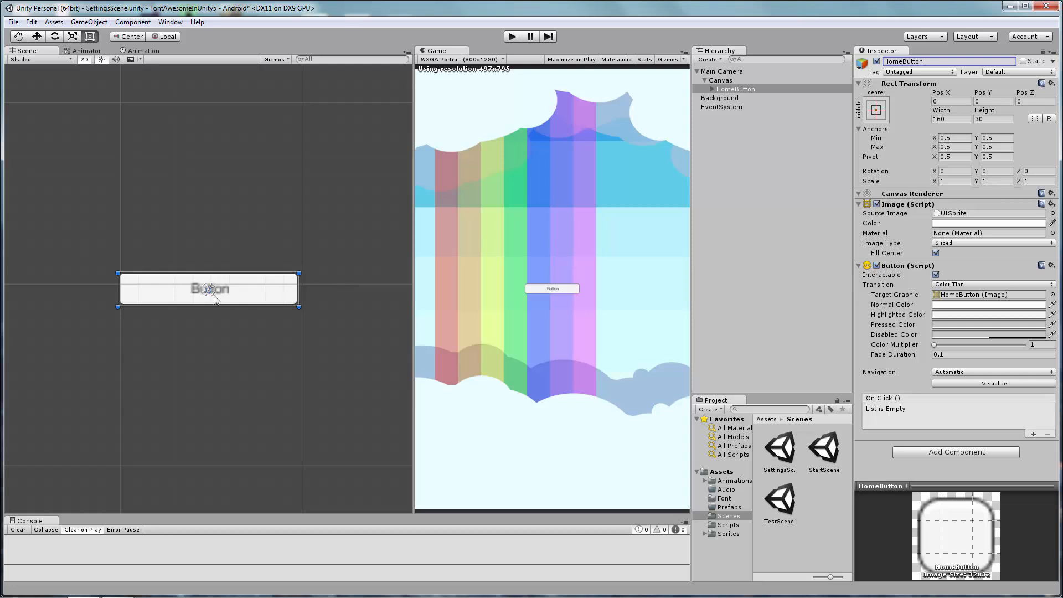
{"action": "mouse_move", "coordinate": [217, 302]}
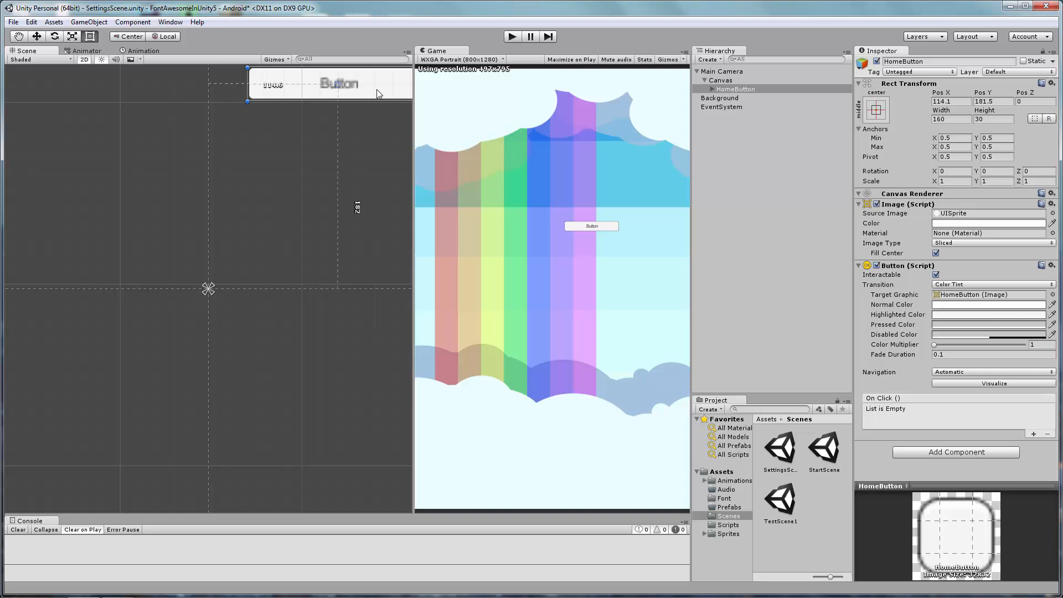
Step: Move HomeButton to the top-right corner and pin its anchors there
{"action": "left_click_drag", "start_coordinate": [337, 83], "coordinate": [256, 211]}
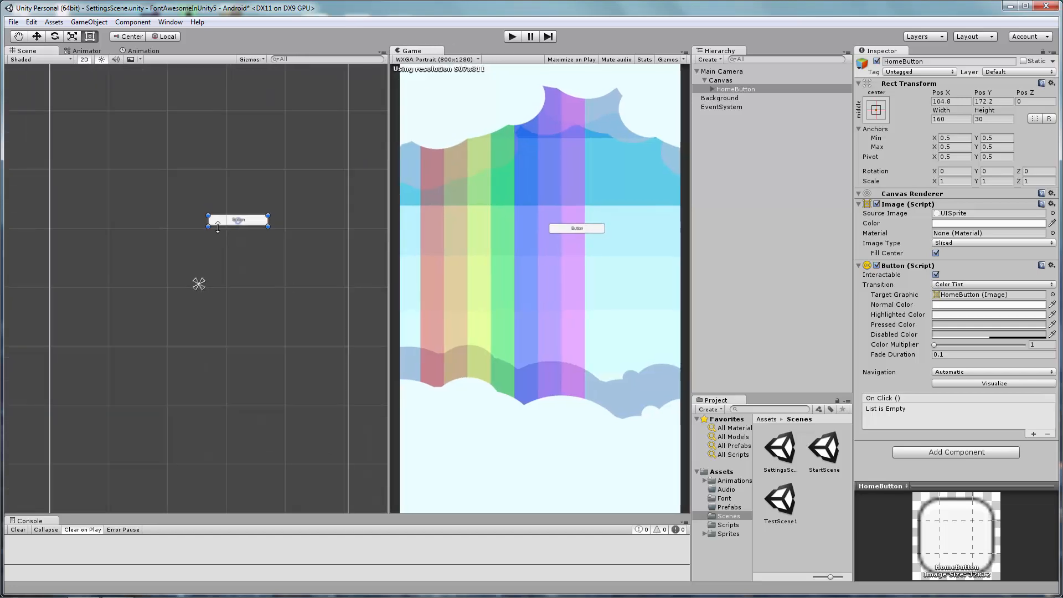
{"action": "left_click_drag", "start_coordinate": [237, 219], "coordinate": [262, 172]}
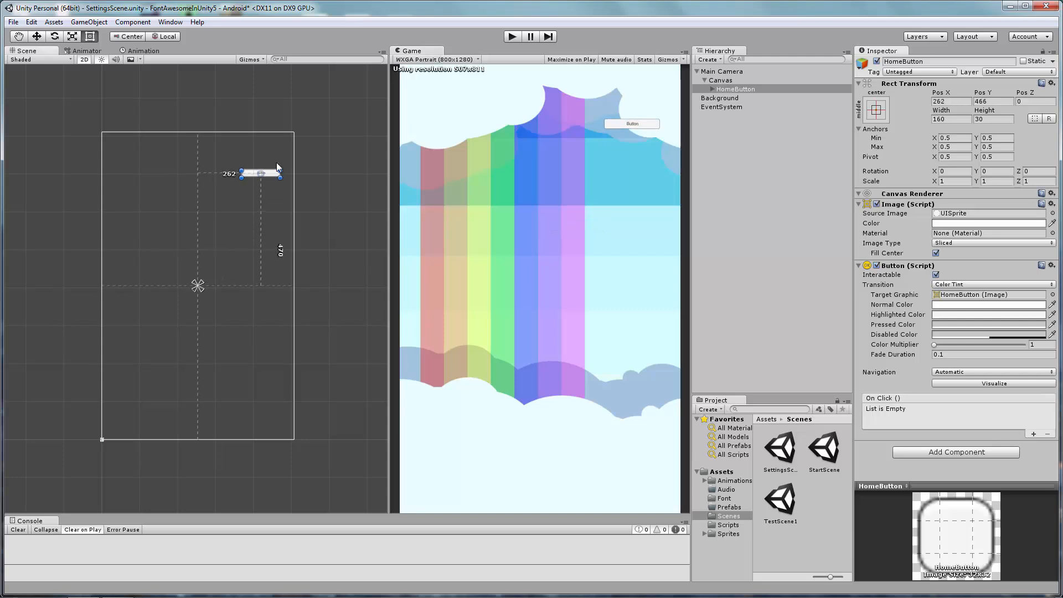
{"action": "left_click_drag", "start_coordinate": [262, 173], "coordinate": [262, 150]}
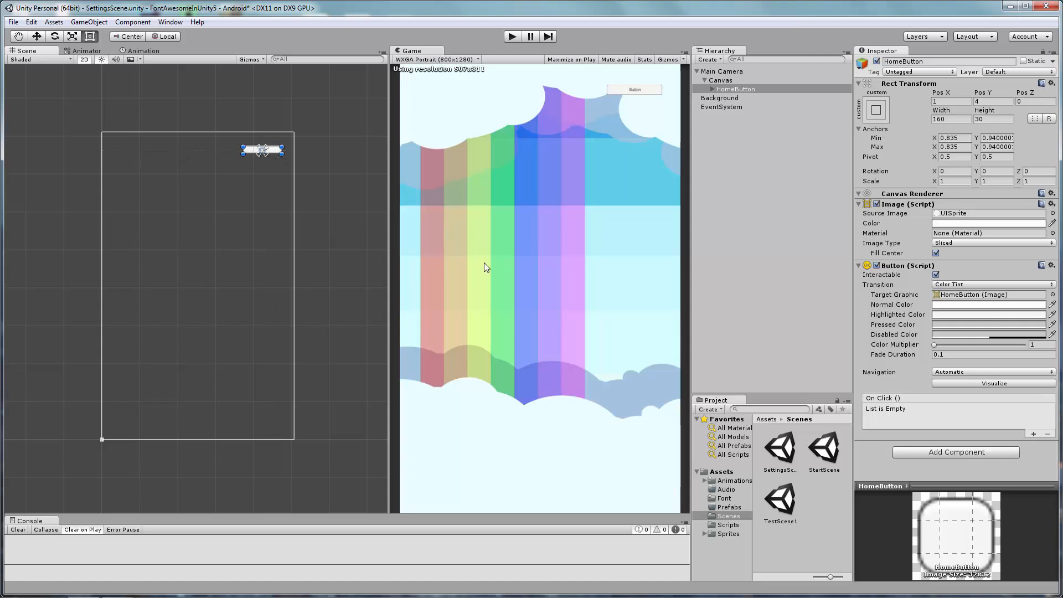
Step: Clear HomeText's label, adjust its font size, make HomeButton a 50x50 icon calling ReturnToHome, and enter Play mode
{"action": "left_click", "coordinate": [741, 97]}
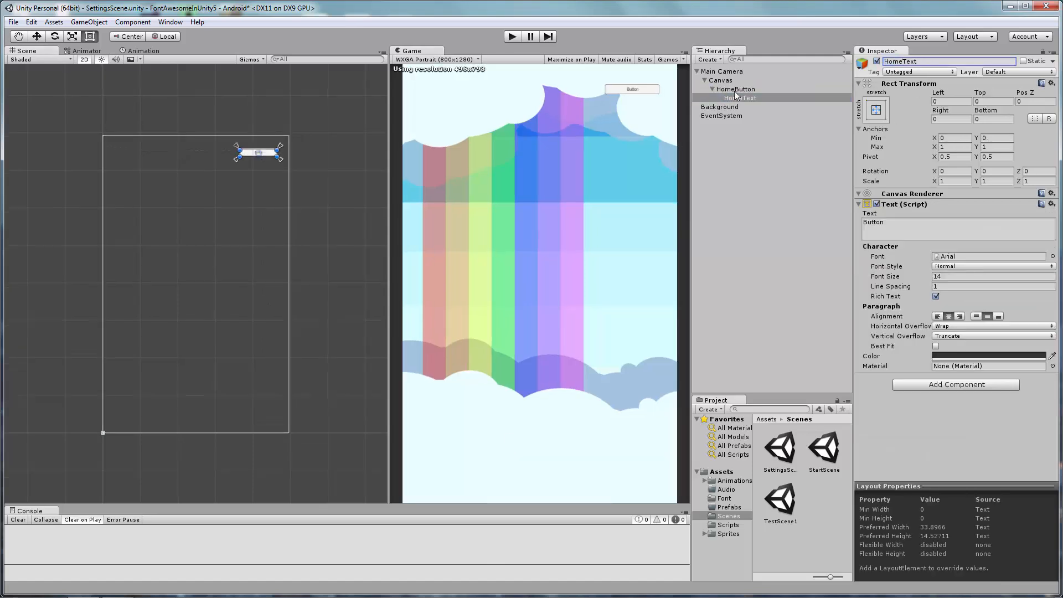
{"action": "left_click", "coordinate": [721, 80]}
{"action": "type", "text": "50"}
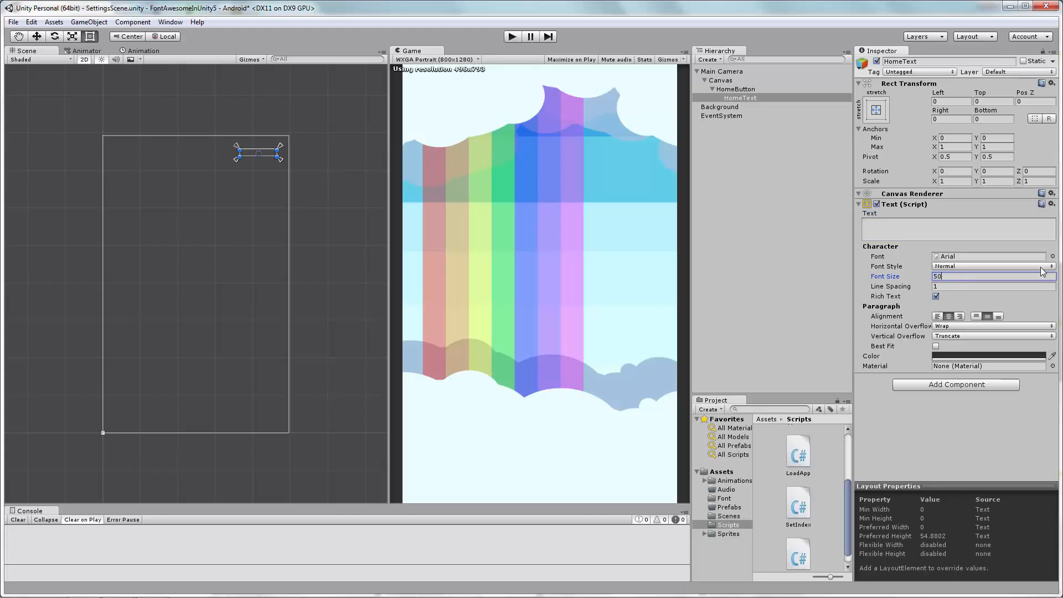
{"action": "left_click", "coordinate": [735, 88]}
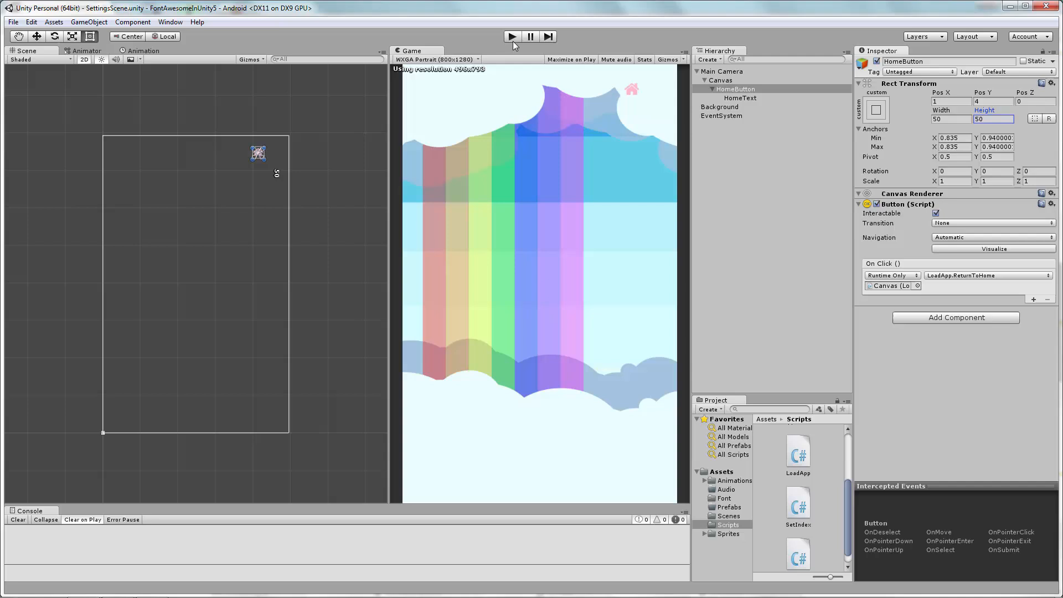
{"action": "left_click", "coordinate": [512, 35]}
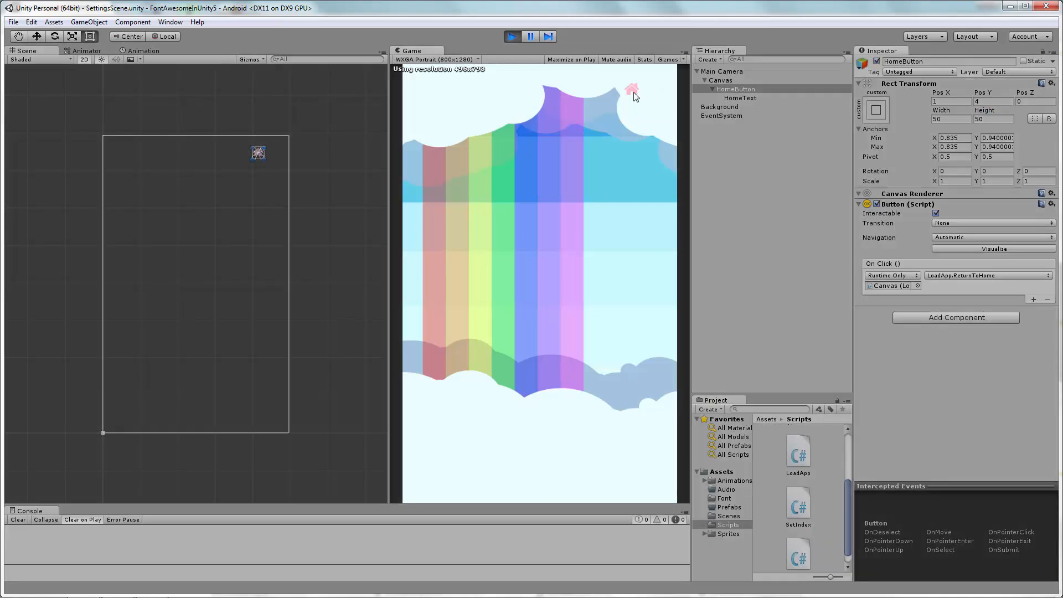
Step: Test the home icon in Play mode, then add a pink RoundRocketBold size-75 Text under Canvas
{"action": "left_click", "coordinate": [631, 90]}
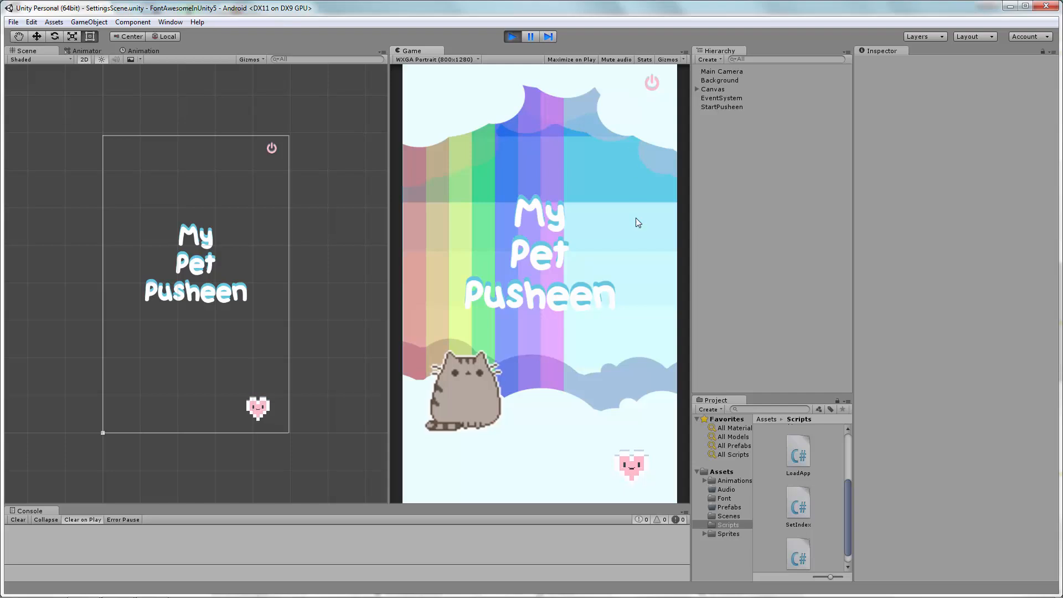
{"action": "mouse_move", "coordinate": [630, 473]}
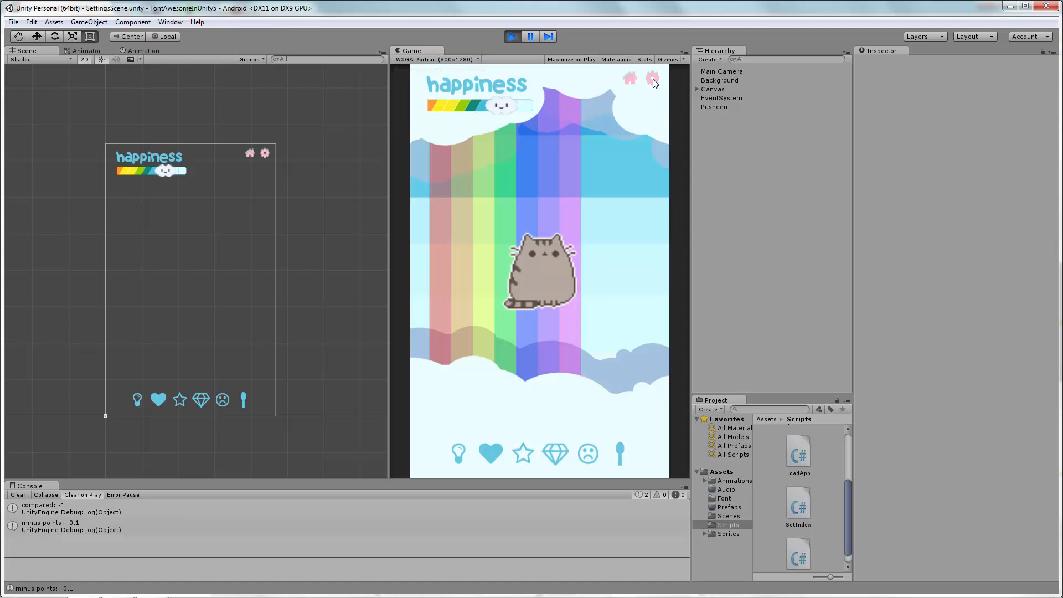
{"action": "left_click", "coordinate": [724, 97]}
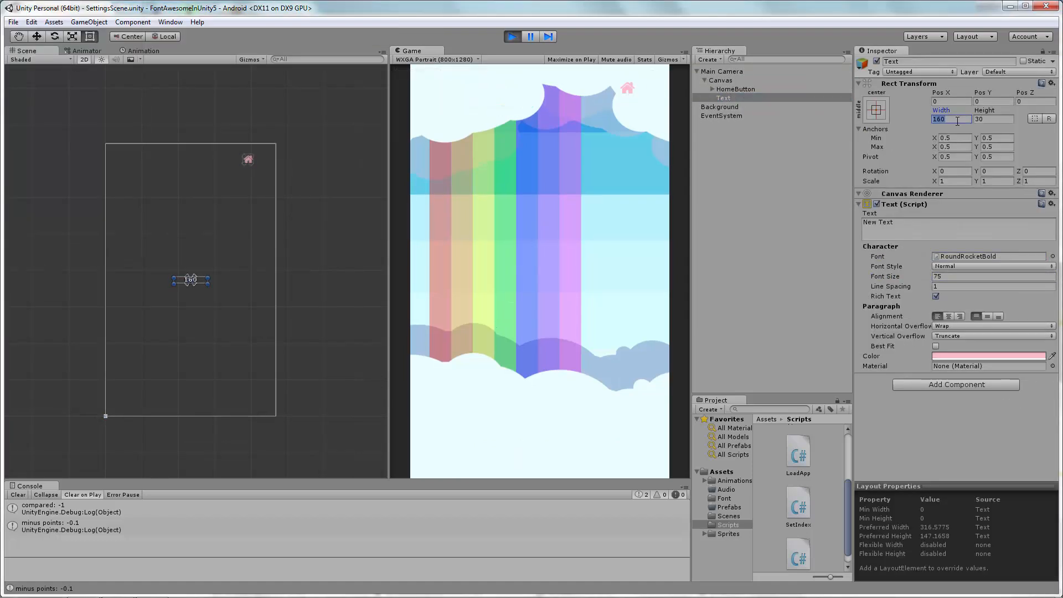
{"action": "left_click", "coordinate": [956, 384]}
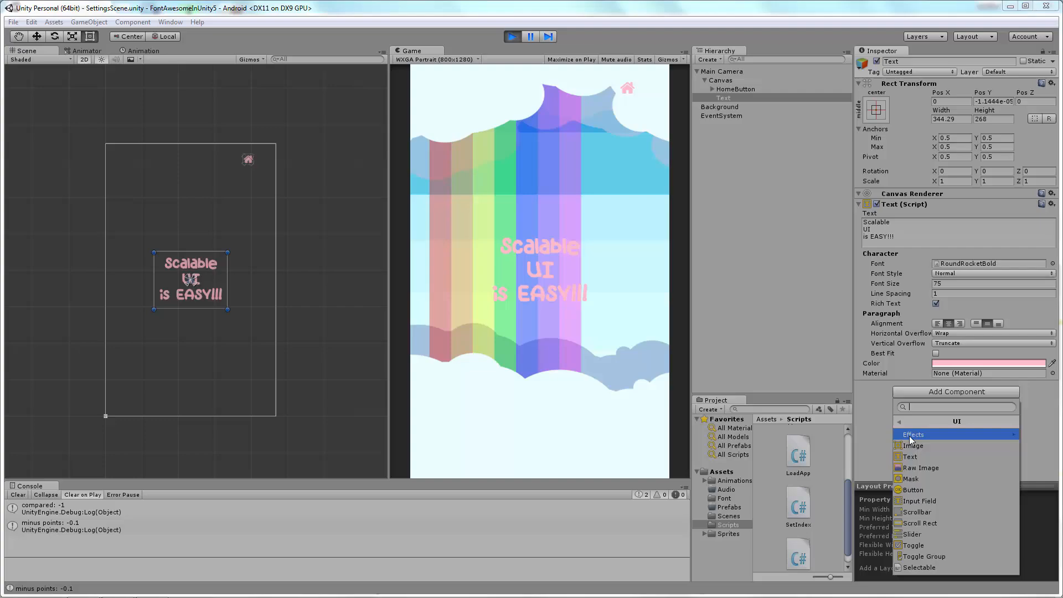